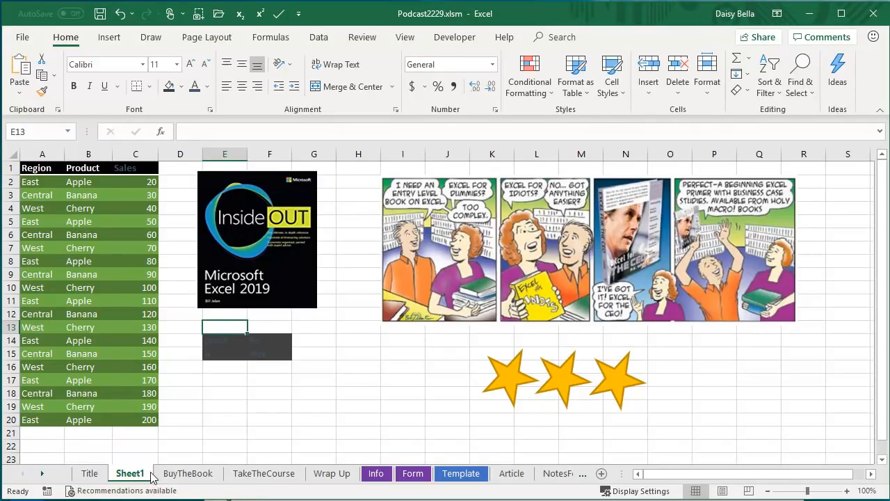
pyautogui.moveTo(286, 259)
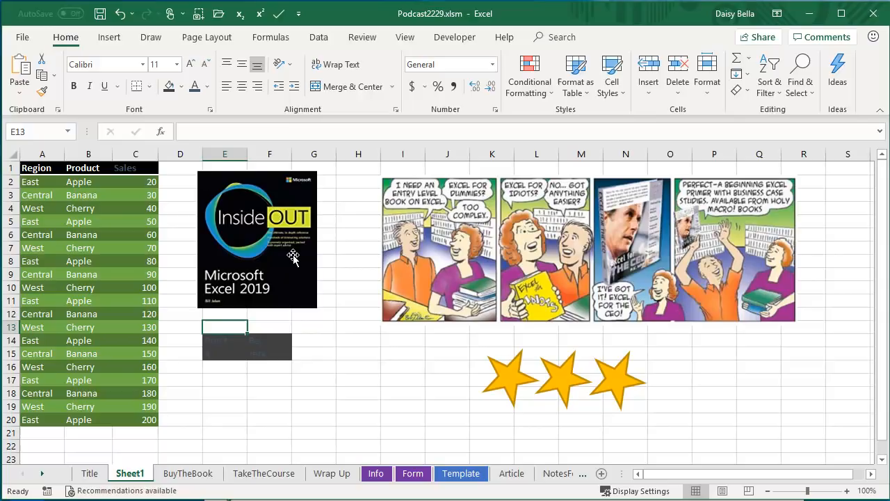
pyautogui.moveTo(387, 54)
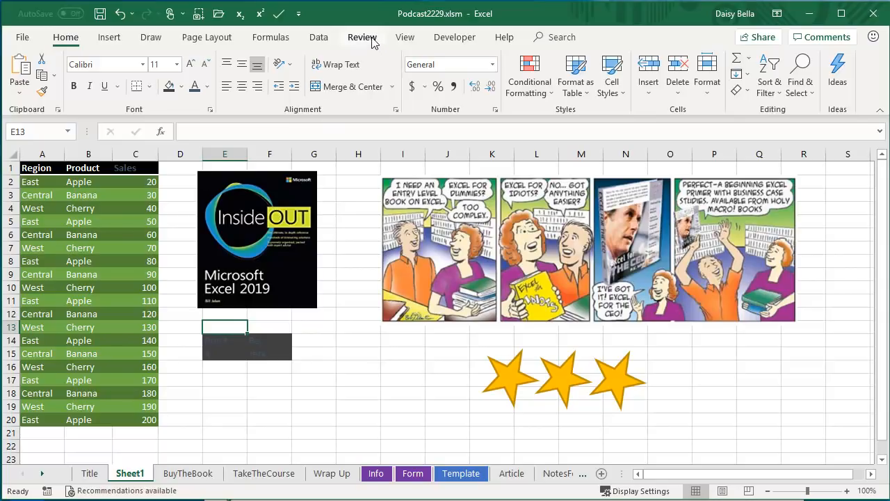
# - Bring up the Alt Text pane for the cartoon strip via the Review commands and its Edit Alt Text option
pyautogui.click(362, 36)
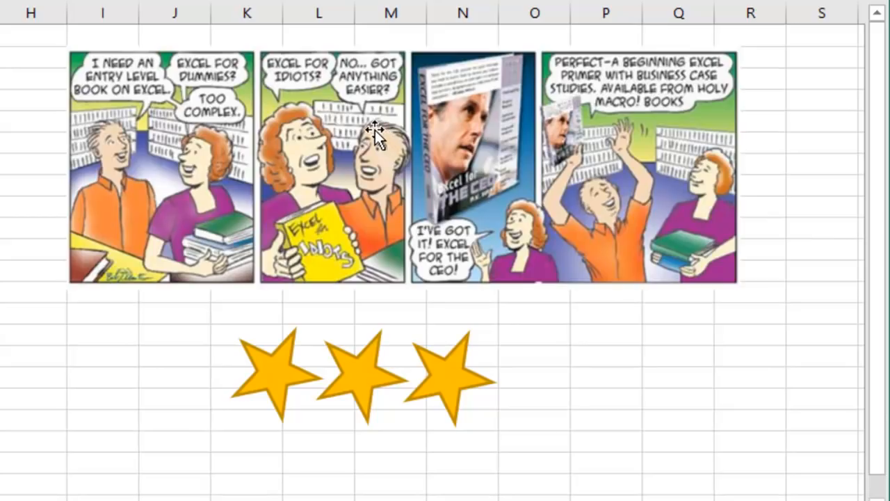
pyautogui.moveTo(145, 111)
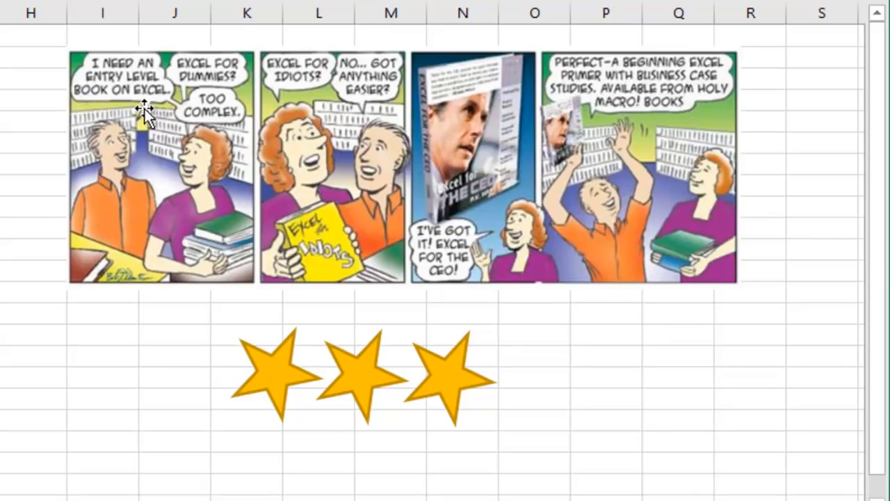
pyautogui.rightClick(146, 114)
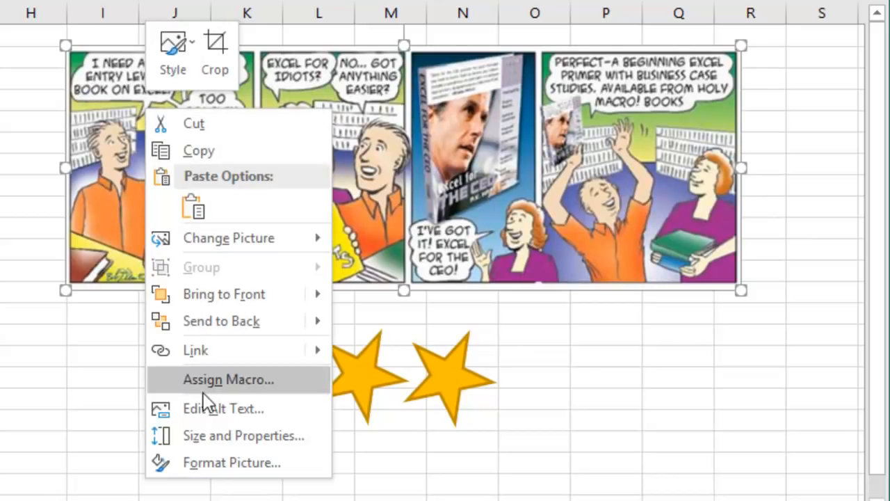
pyautogui.click(223, 409)
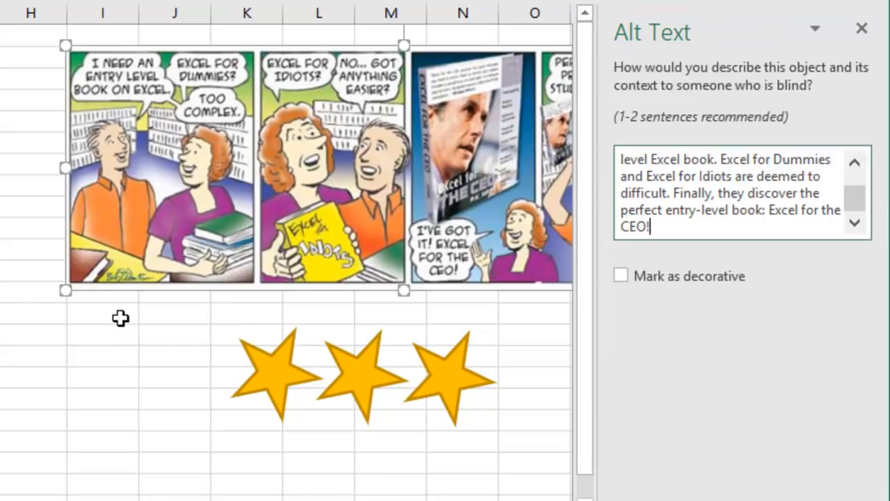
pyautogui.moveTo(228, 384)
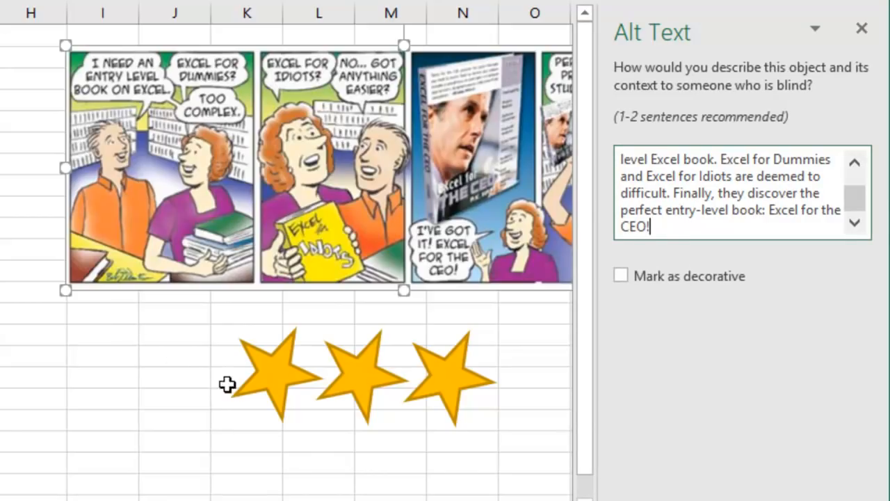
# - Mark the star shapes as decorative so screen readers skip them
pyautogui.click(271, 373)
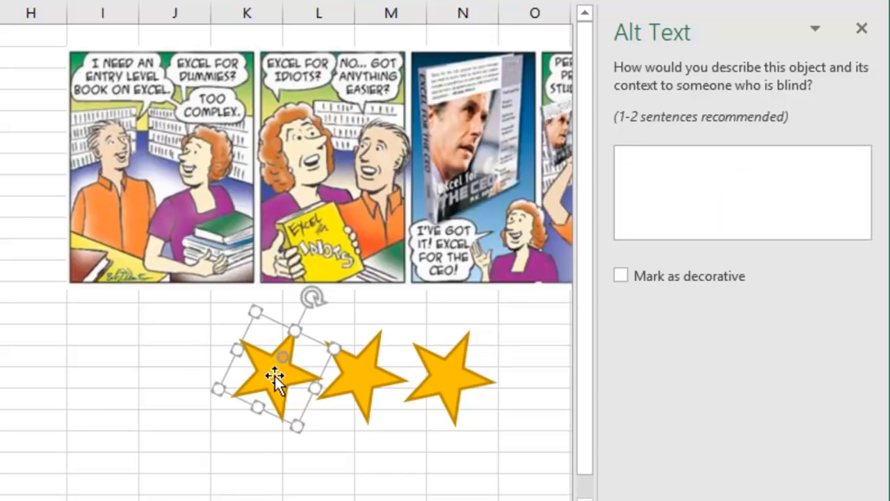
pyautogui.click(621, 276)
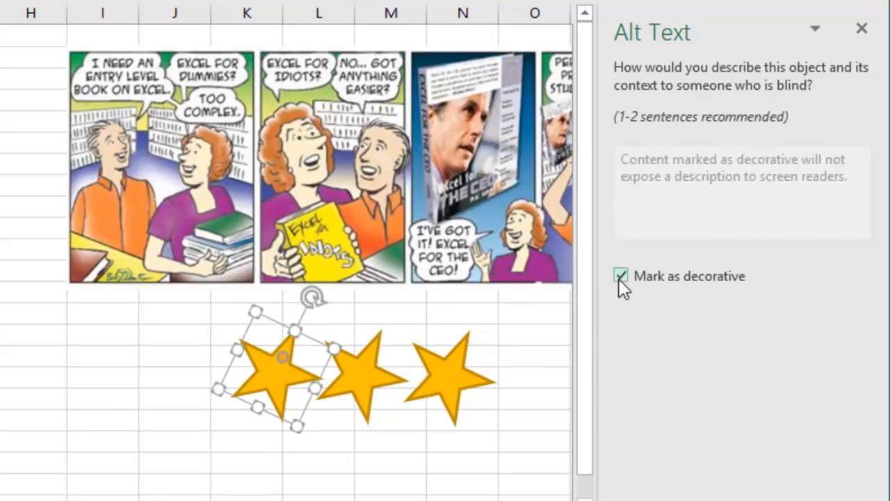
pyautogui.click(621, 275)
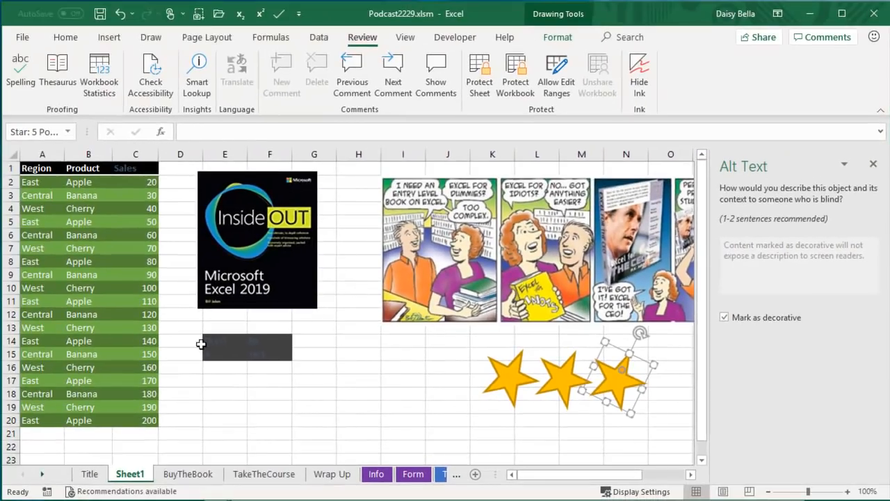
pyautogui.moveTo(870, 186)
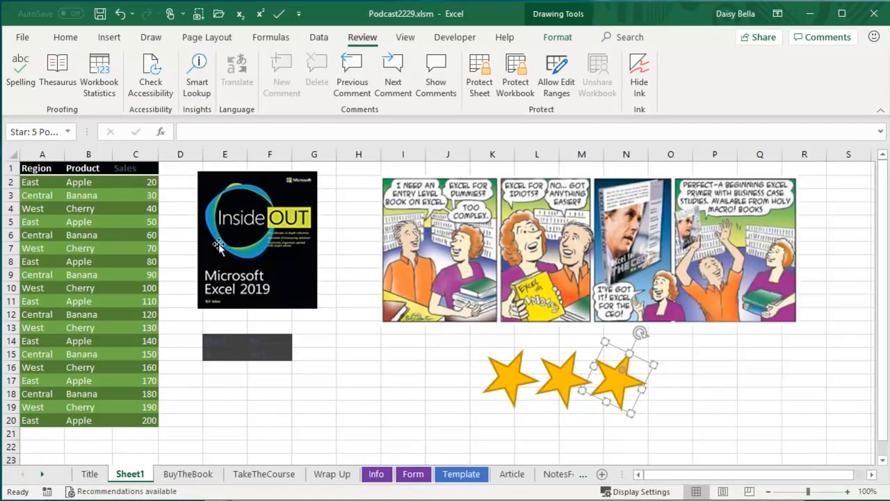
# - Run Check Accessibility, flagging the book cover picture as missing alternative text
pyautogui.click(136, 153)
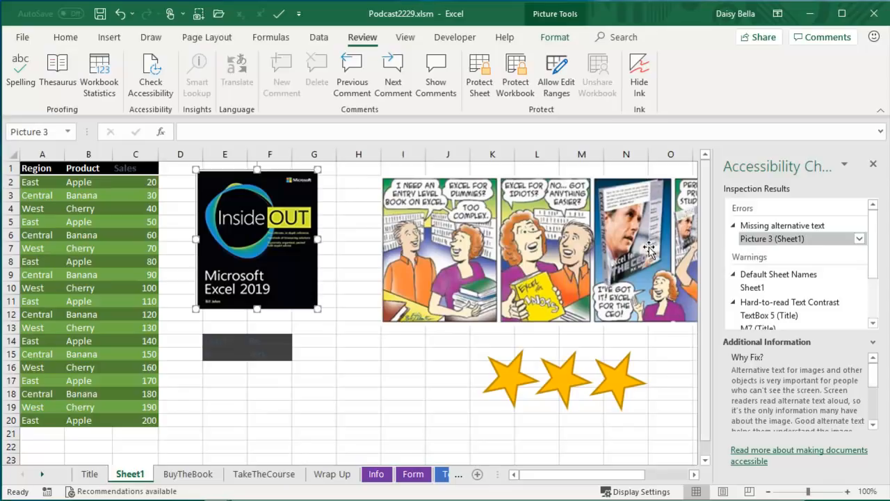
# - Give the book cover the alt text 'Book Cover for Microsoft Excel 2019 Inside Out' and close the pane
pyautogui.rightClick(257, 240)
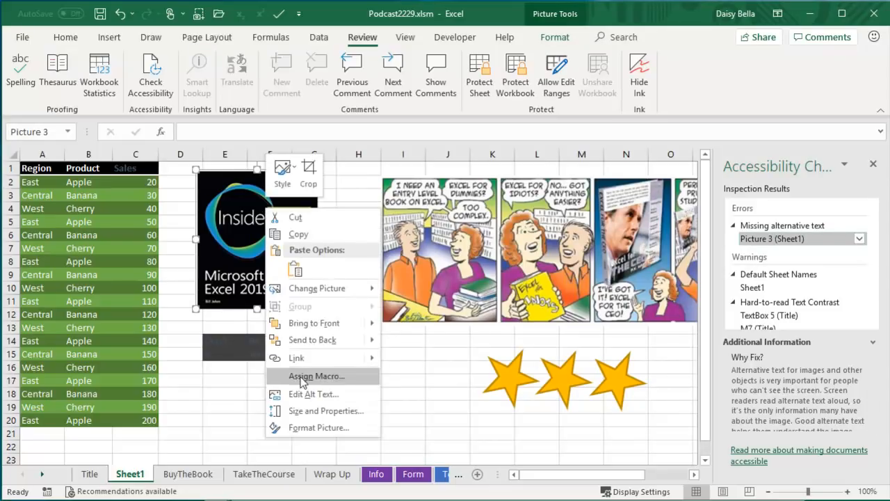
pyautogui.click(315, 393)
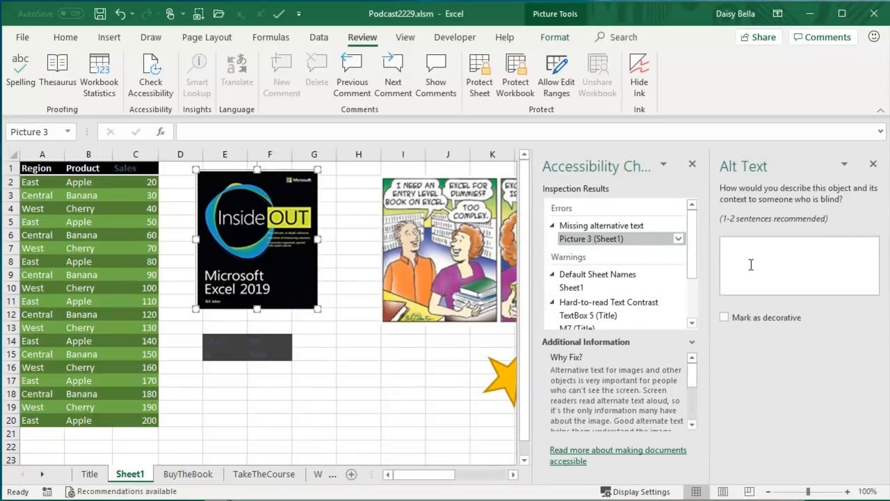
pyautogui.write('Book Cover for Microsoft Excel 2019 Inside Out')
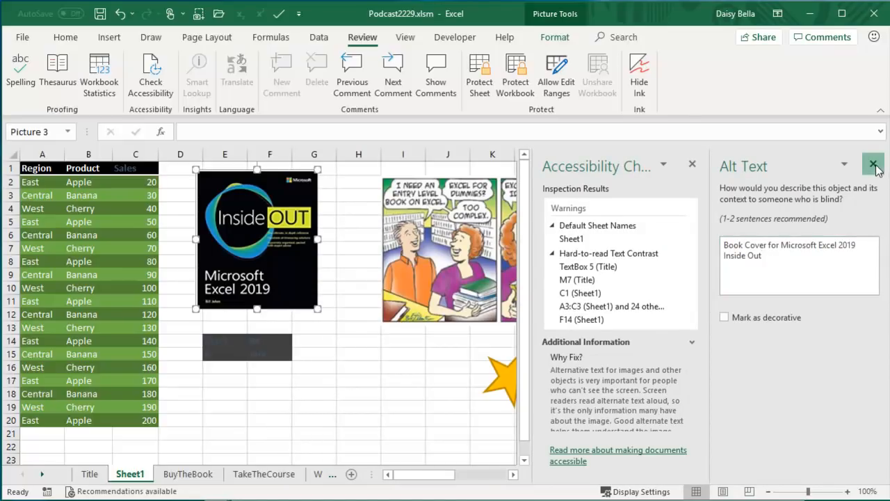
pyautogui.click(874, 166)
pyautogui.write('Income Statemen')
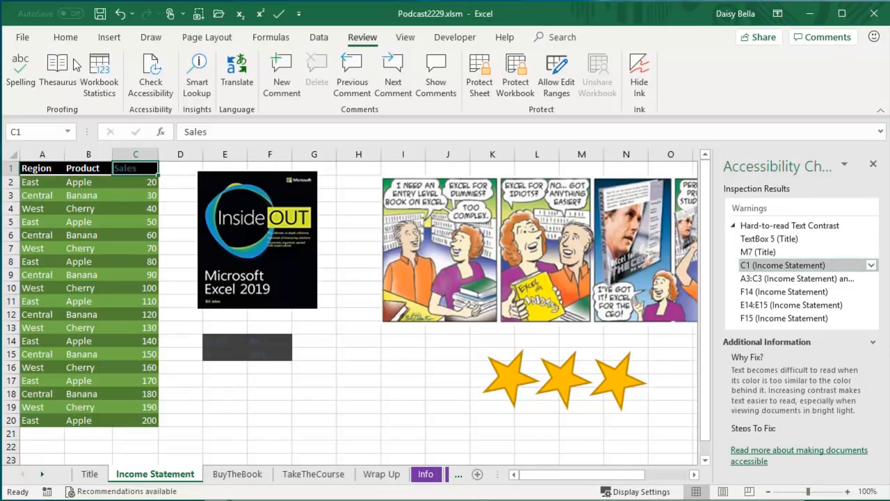
# - Jump to the low-contrast F14 warning and set E14:F15 to white text so 'Don't Be A Jerk' reads clearly
pyautogui.click(205, 87)
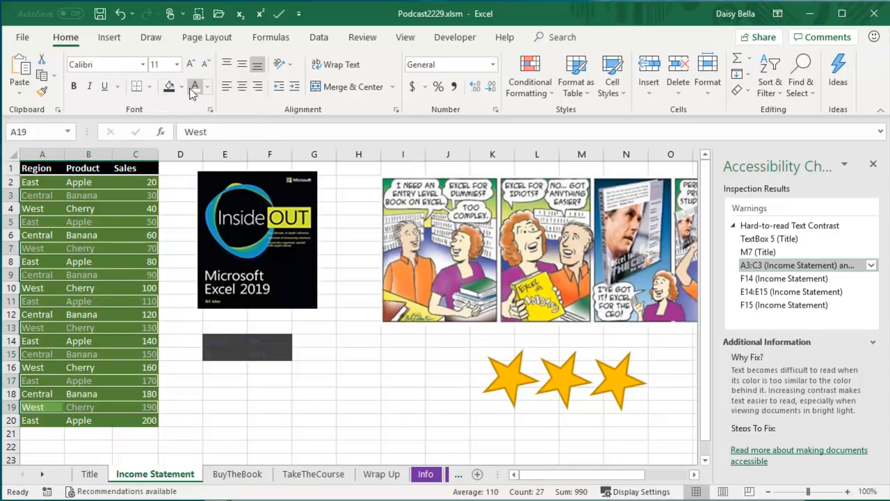
pyautogui.click(206, 86)
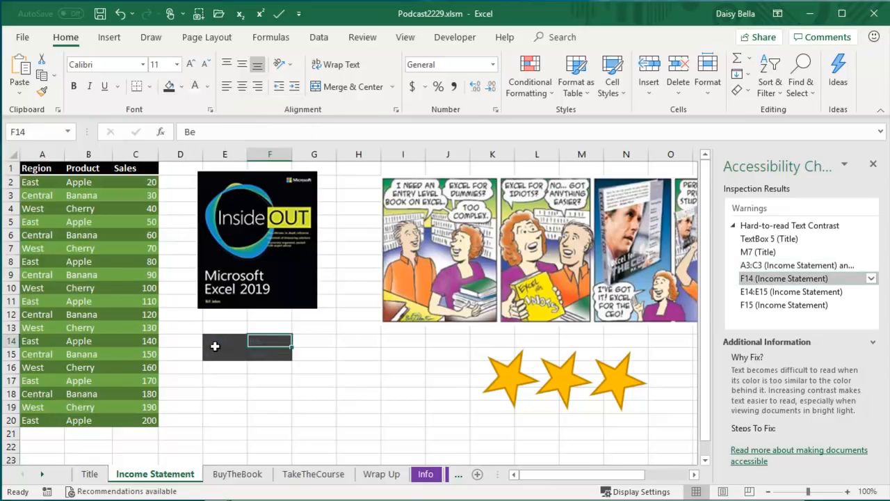
pyautogui.click(225, 348)
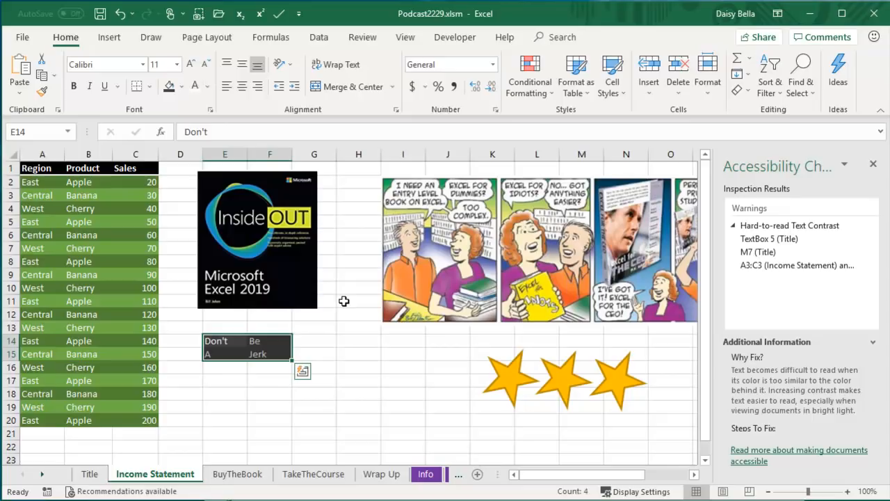
pyautogui.moveTo(334, 323)
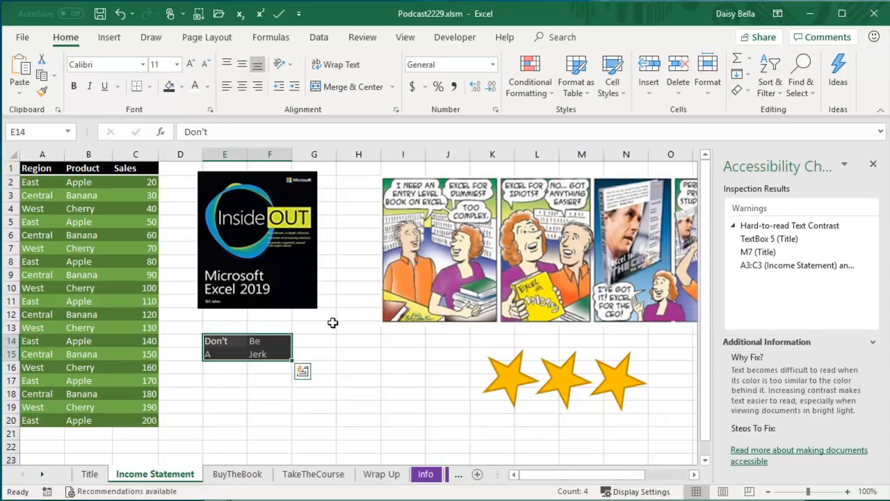
pyautogui.moveTo(114, 489)
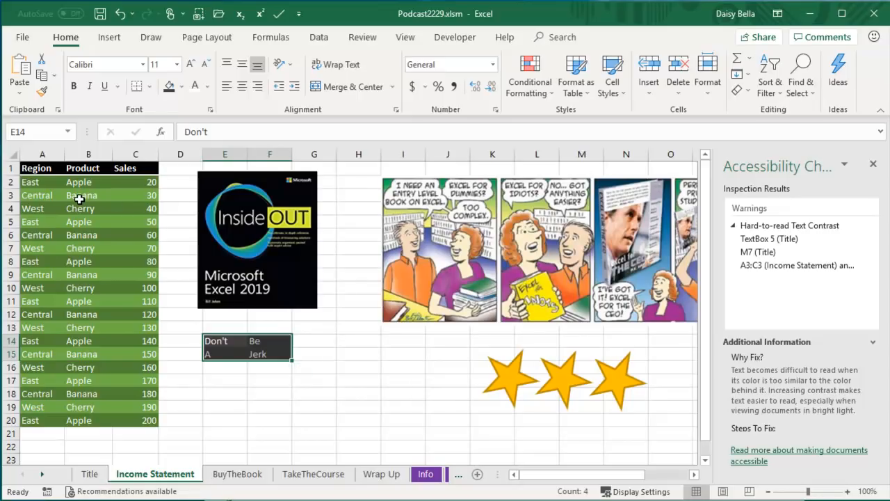
pyautogui.moveTo(92, 261)
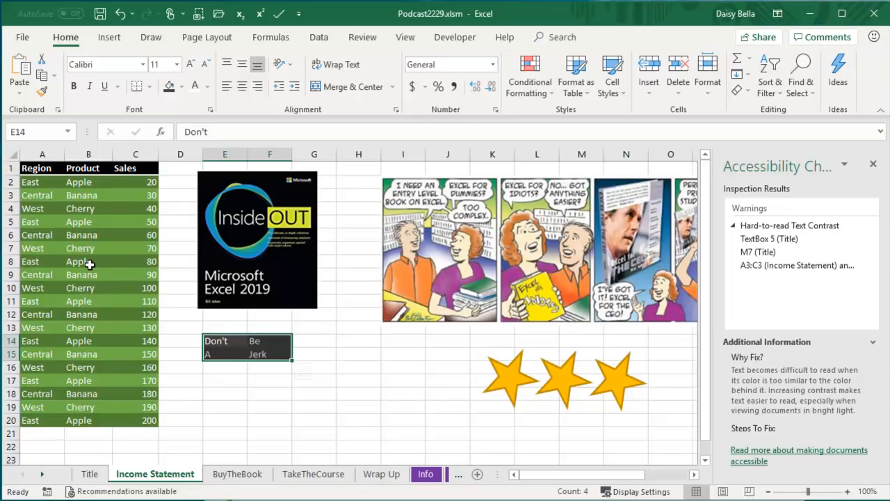
pyautogui.moveTo(89, 263)
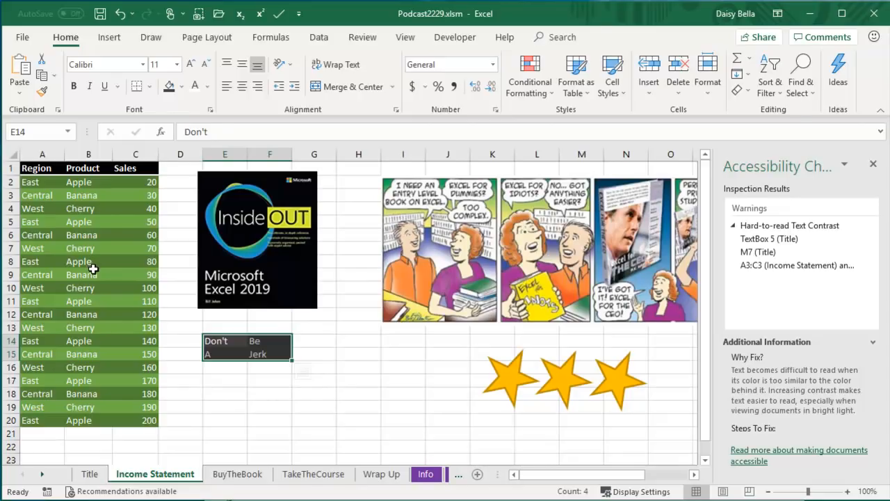
# - Show the BuyTheBook sheet, then move on to the Wrap Up sheet
pyautogui.click(236, 473)
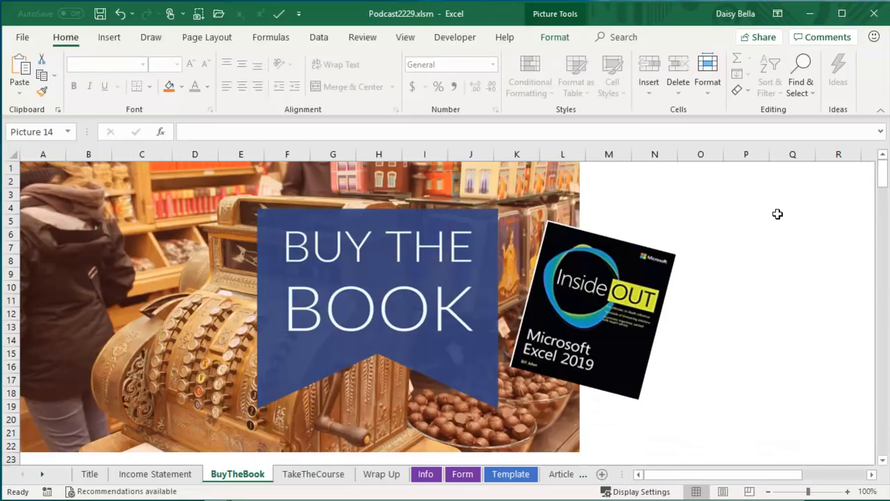
pyautogui.moveTo(773, 214)
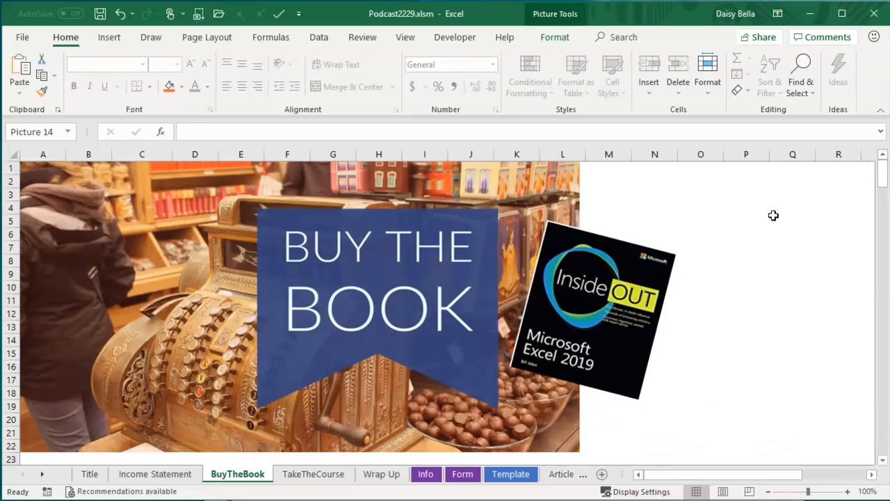
pyautogui.moveTo(773, 217)
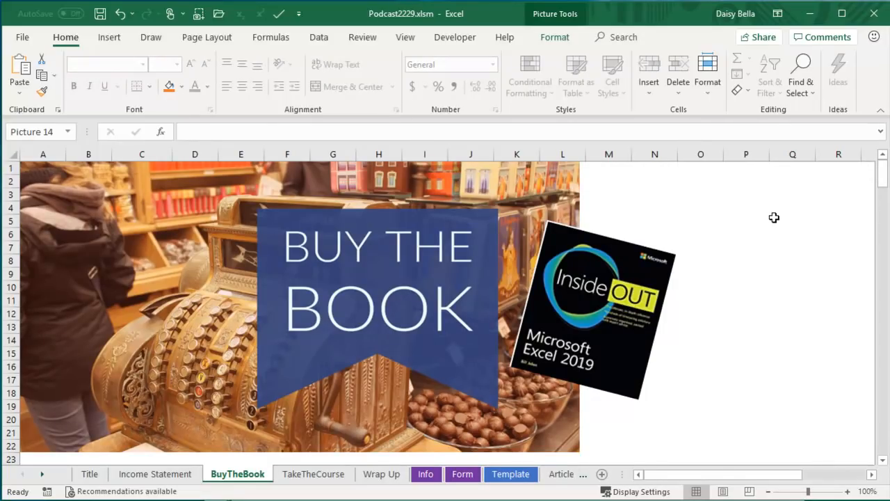
pyautogui.click(381, 473)
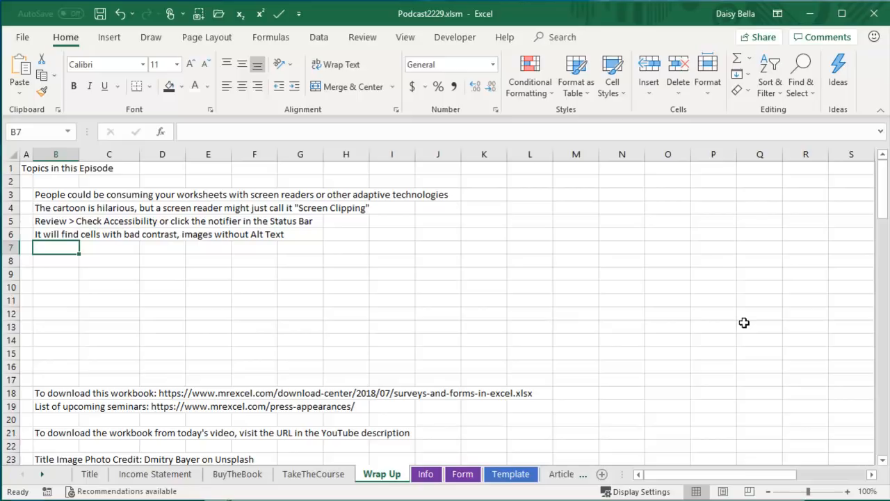
pyautogui.moveTo(744, 323)
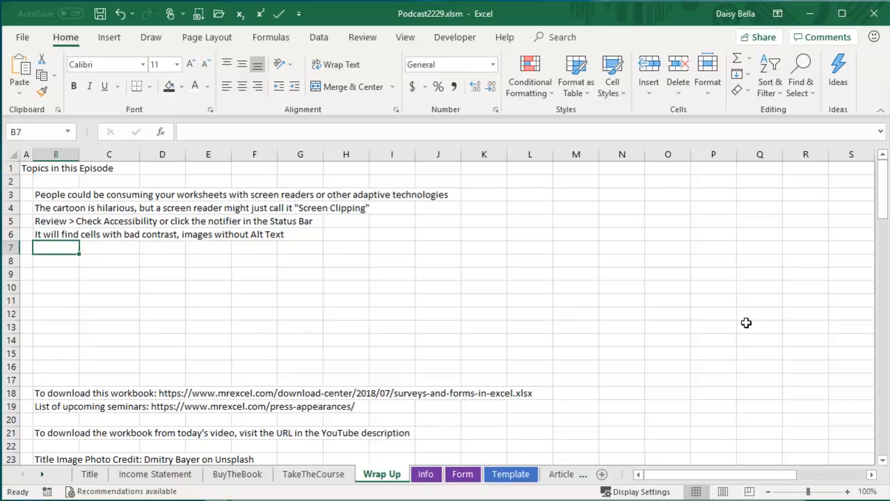
# - Display the Review tab's accessibility commands over the Wrap Up sheet
pyautogui.click(362, 36)
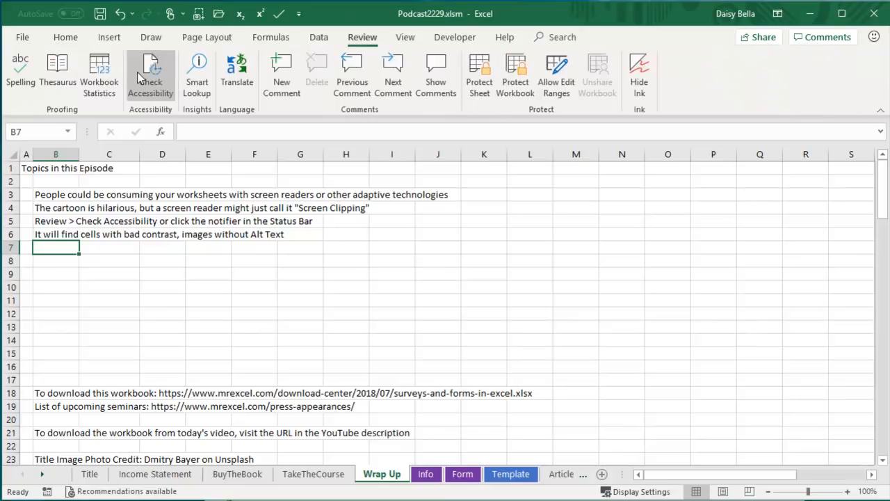
pyautogui.moveTo(567, 314)
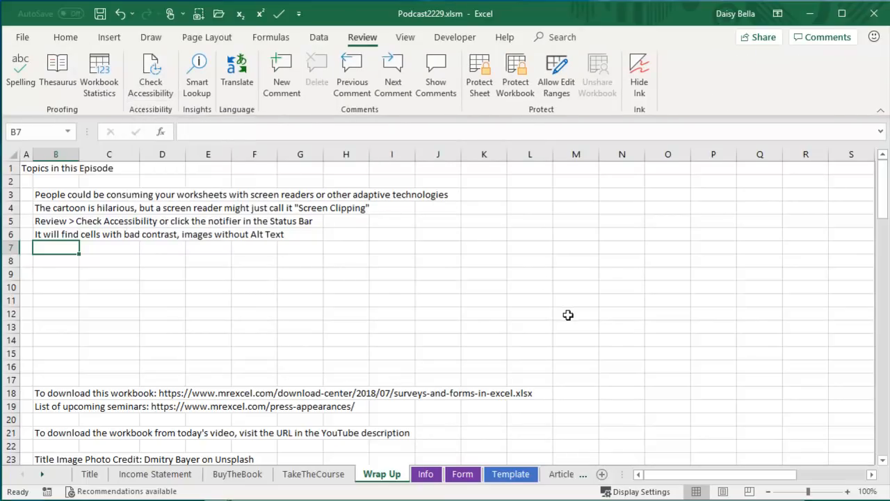
pyautogui.moveTo(493, 317)
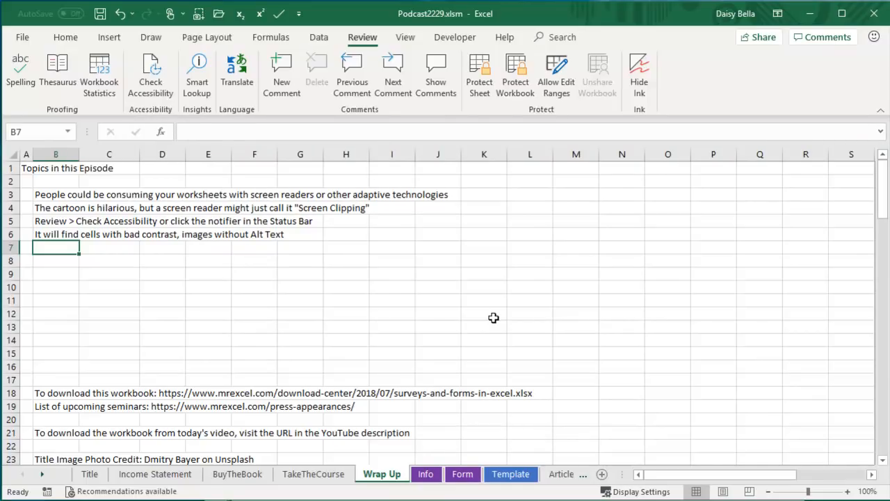
pyautogui.moveTo(498, 318)
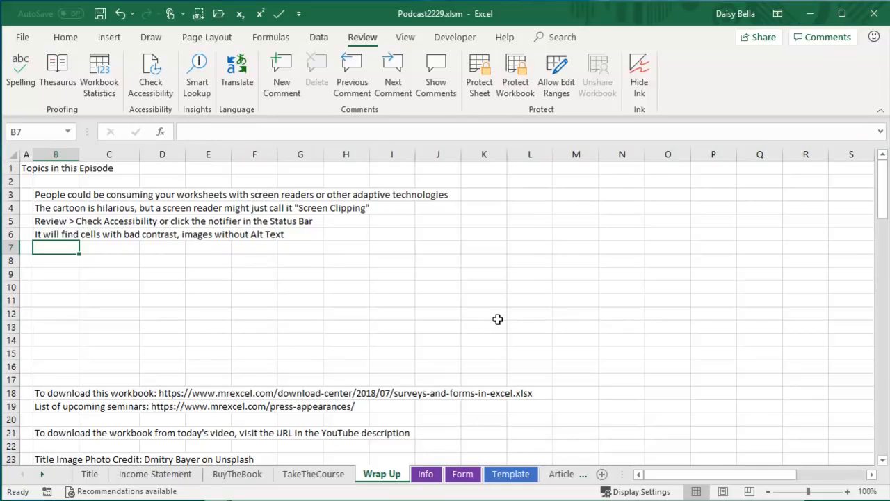
pyautogui.moveTo(741, 439)
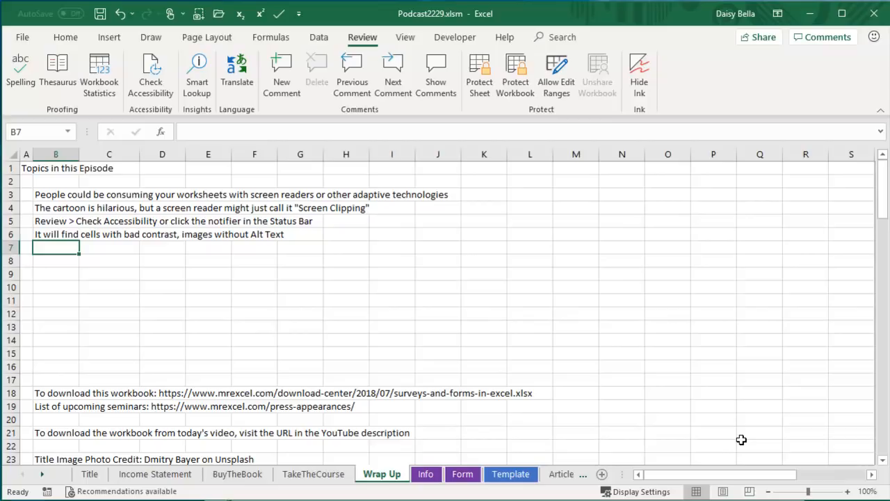